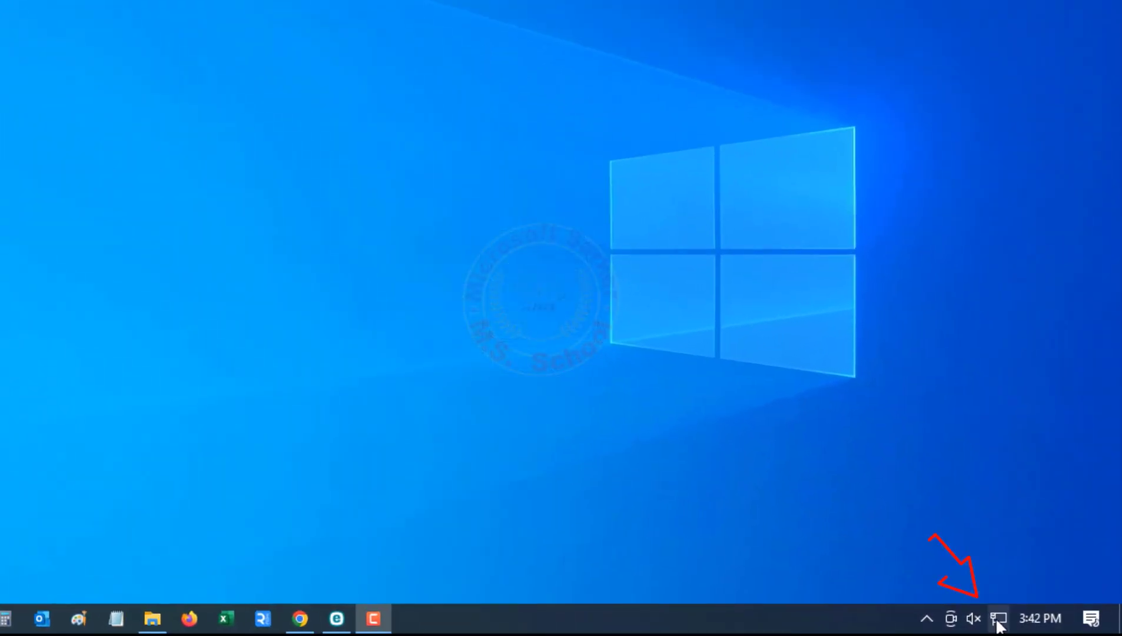
# - Assign the Ethernet adapter a static IPv4 address and gateway, and save
pyautogui.click(999, 618)
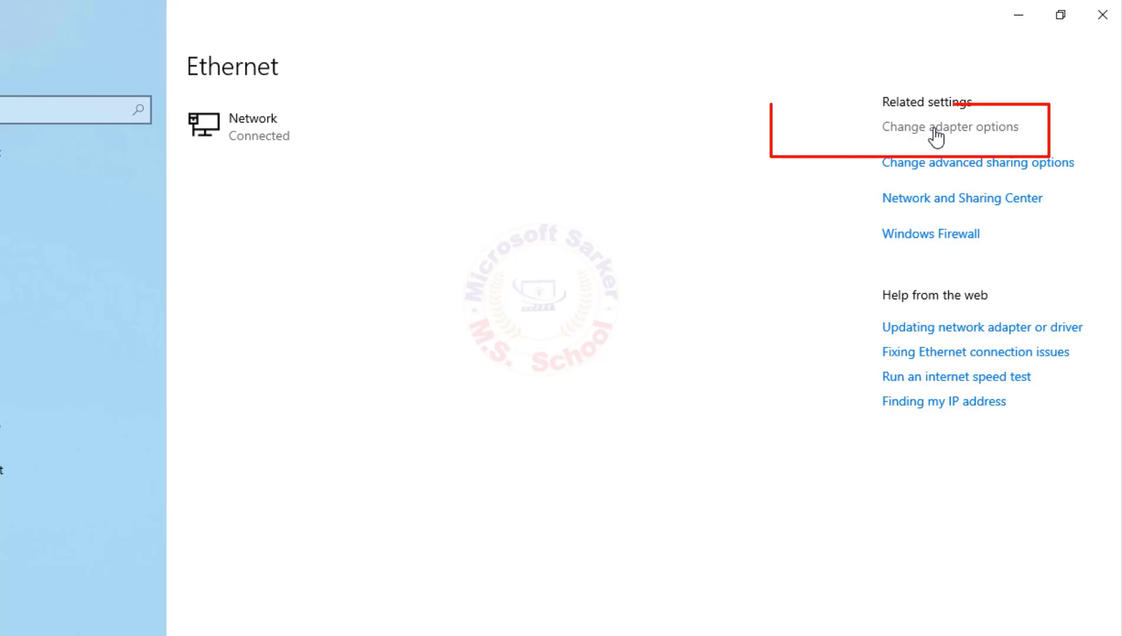
pyautogui.click(947, 126)
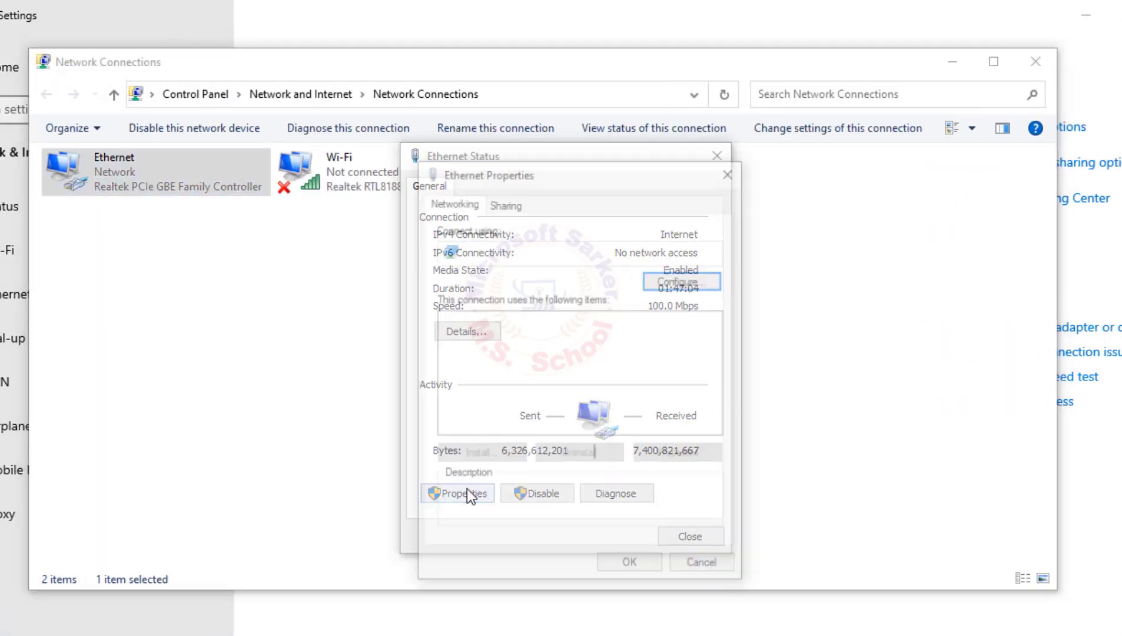
pyautogui.click(457, 493)
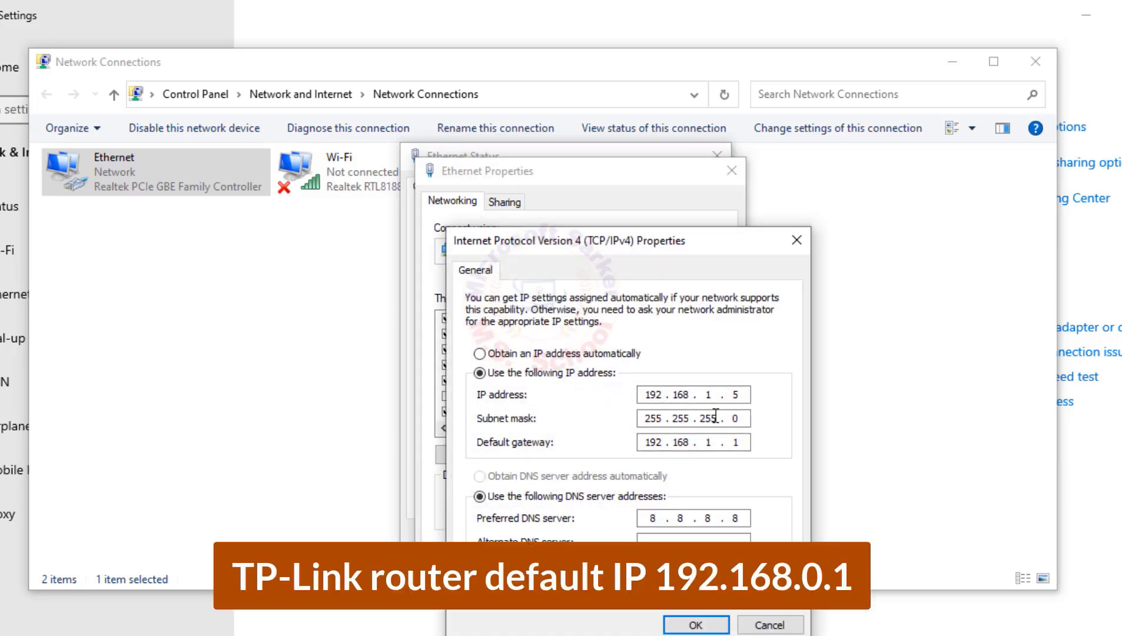
pyautogui.write('0')
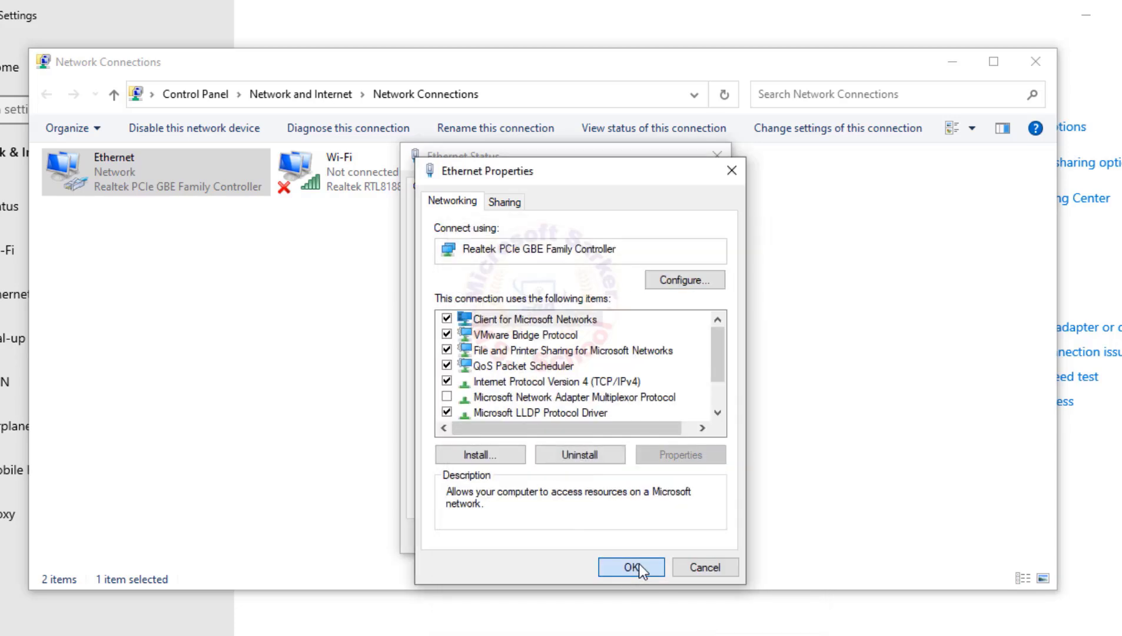
pyautogui.click(631, 566)
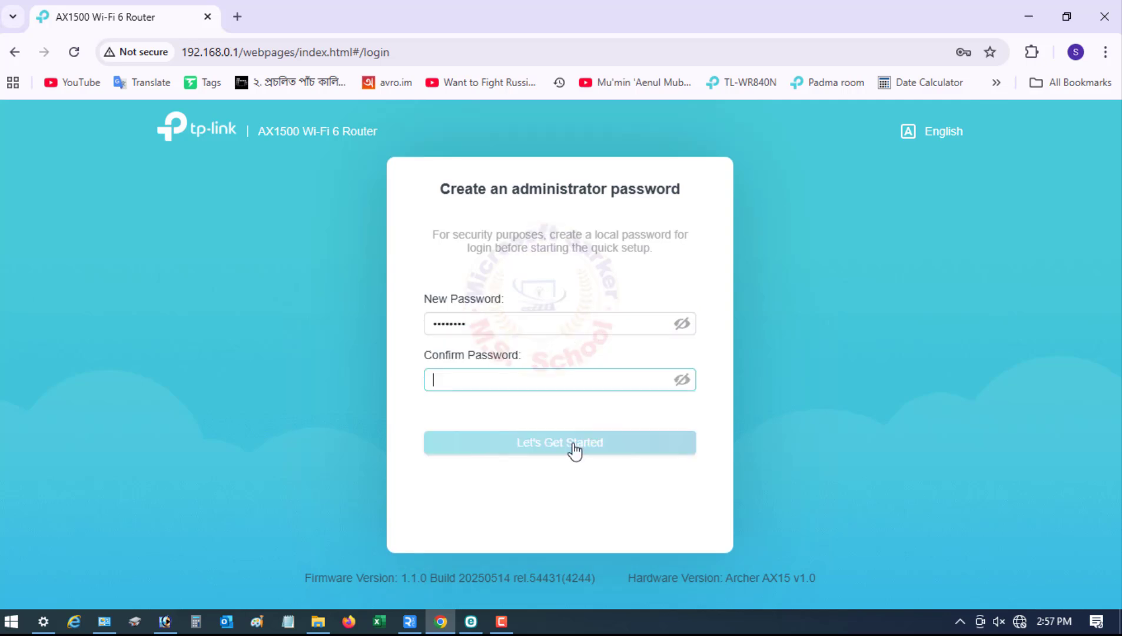
# - Set the new router administrator password and start quick setup
pyautogui.write('••••••••')
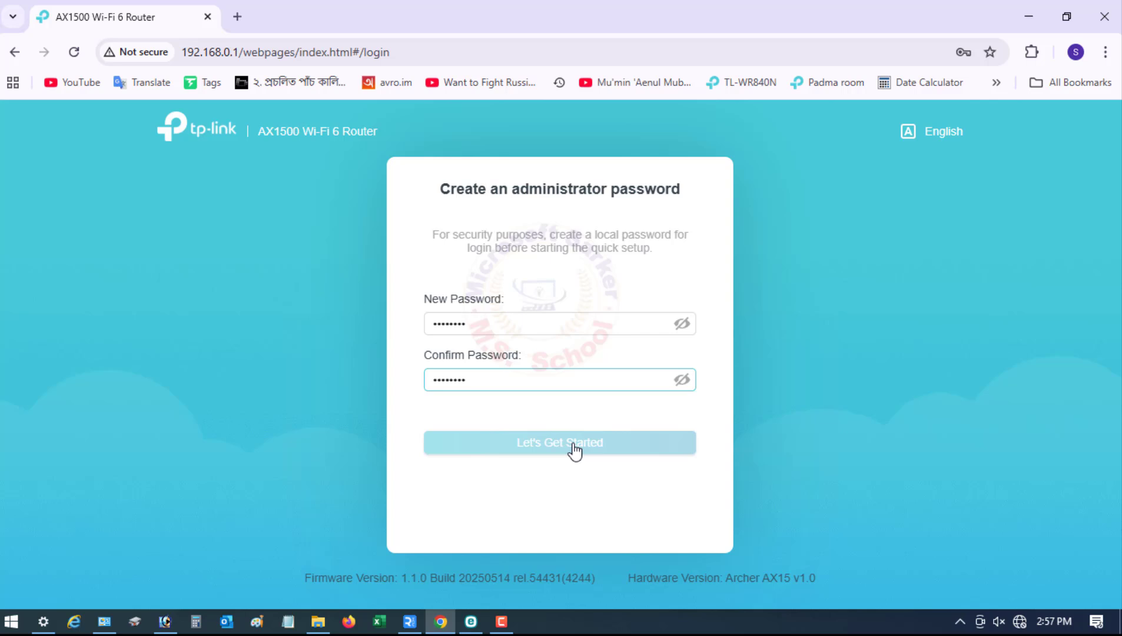
pyautogui.click(560, 441)
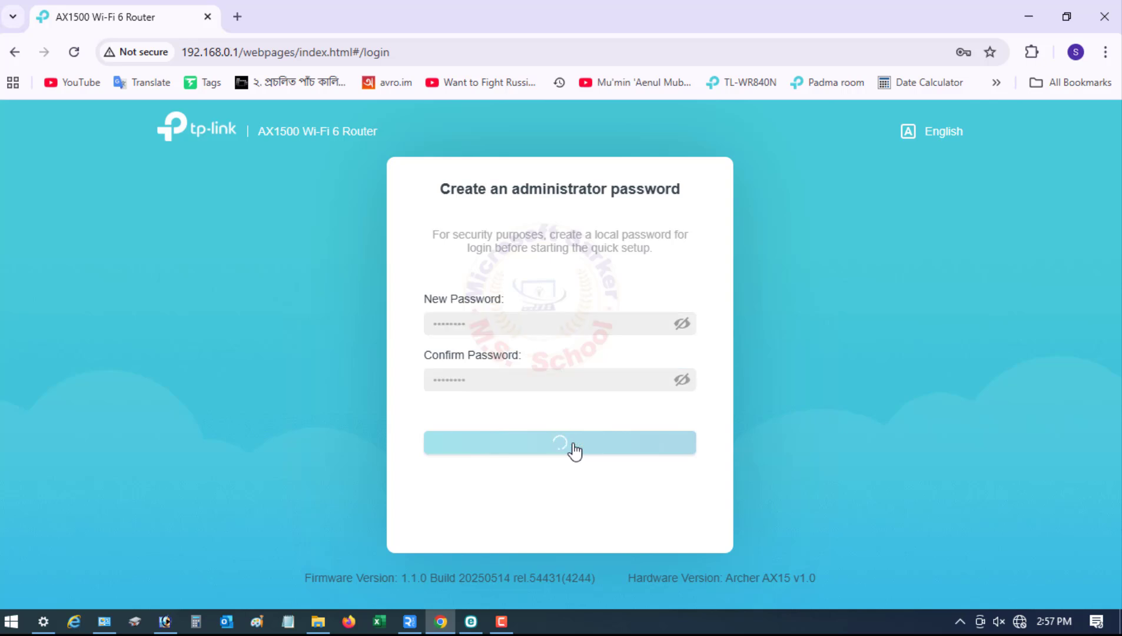
pyautogui.click(559, 442)
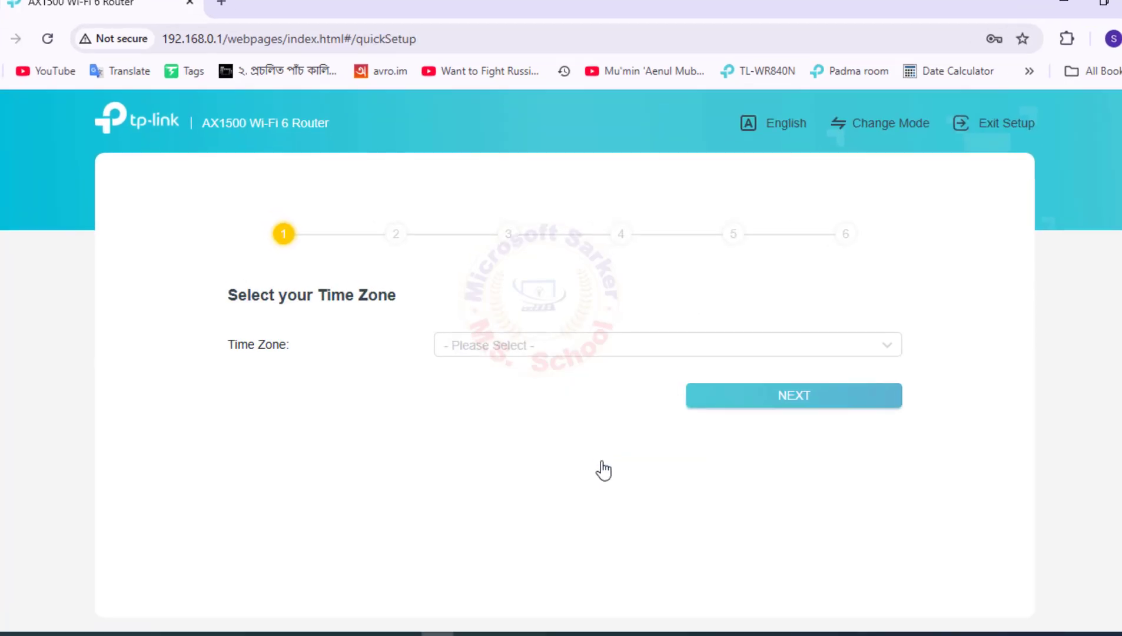
# - Choose (UTC+06:00) Dhaka as the time zone and continue to connection type
pyautogui.click(665, 344)
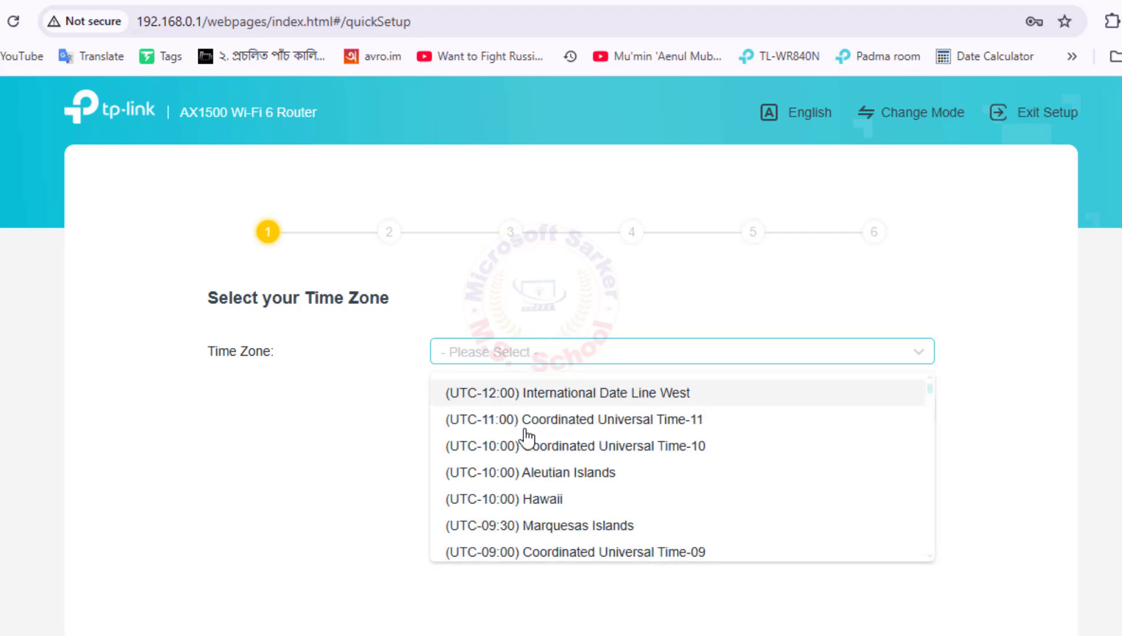
pyautogui.scroll(-3)
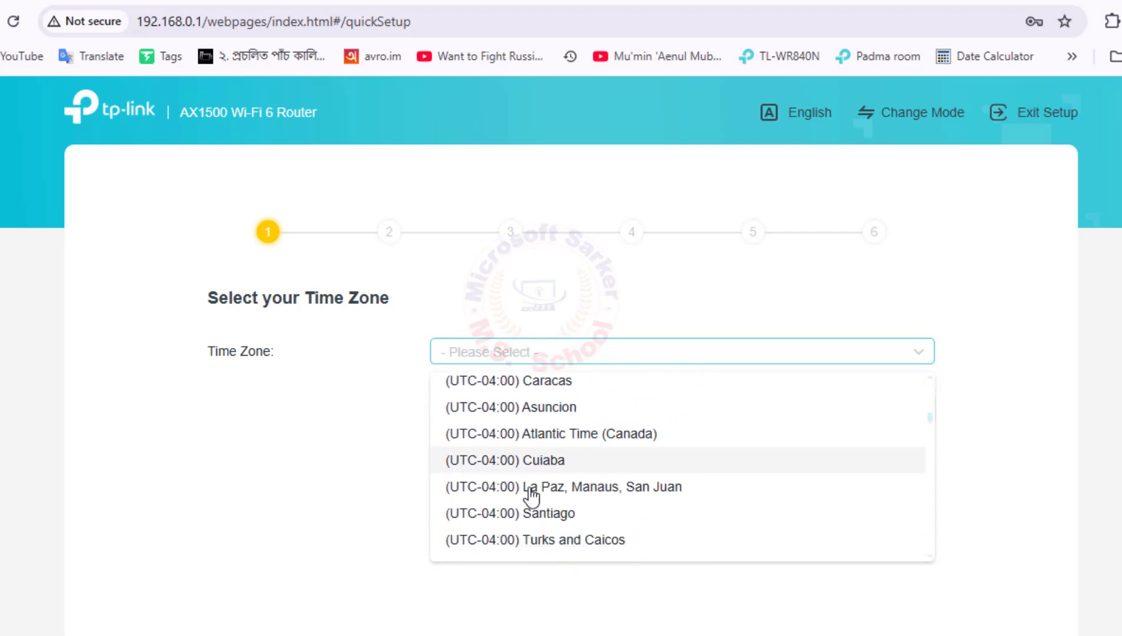
pyautogui.scroll(-3)
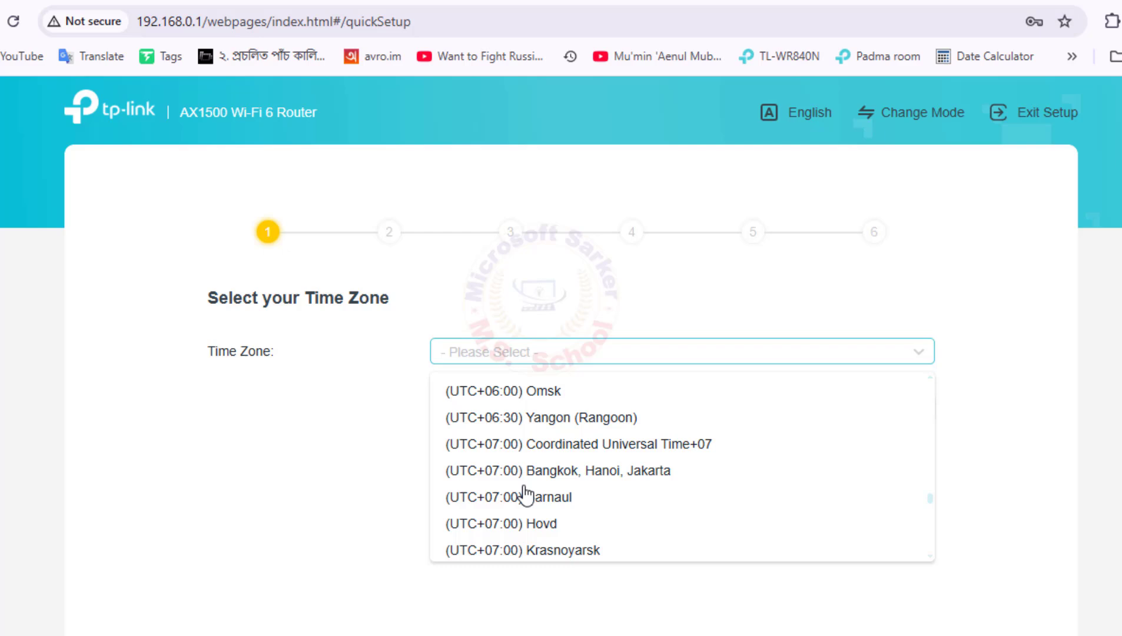
pyautogui.click(501, 351)
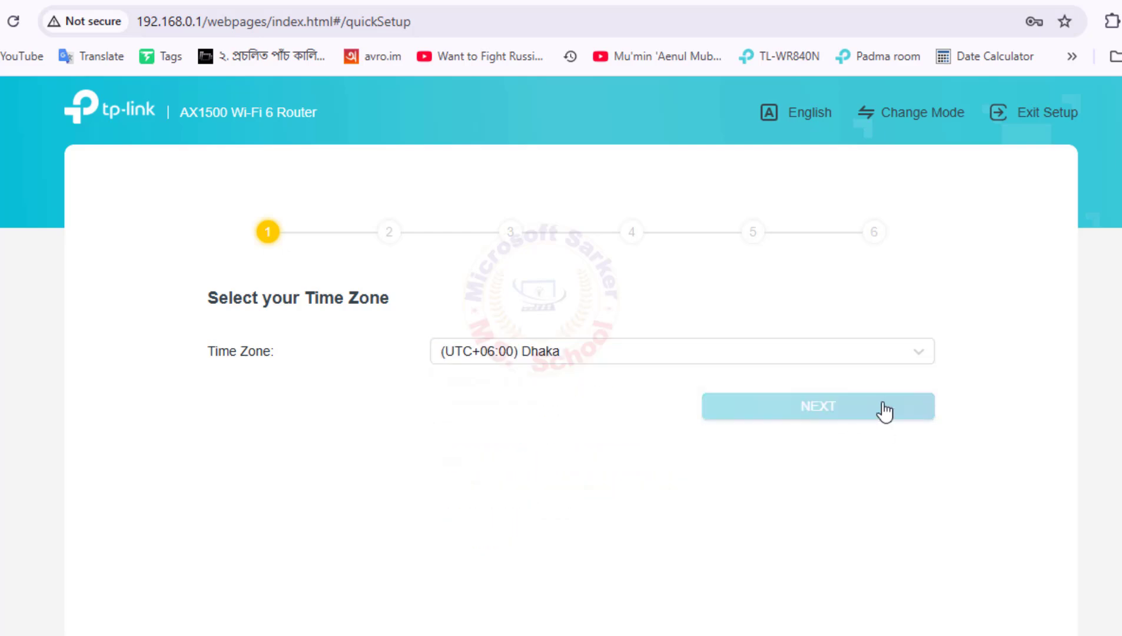
pyautogui.click(816, 406)
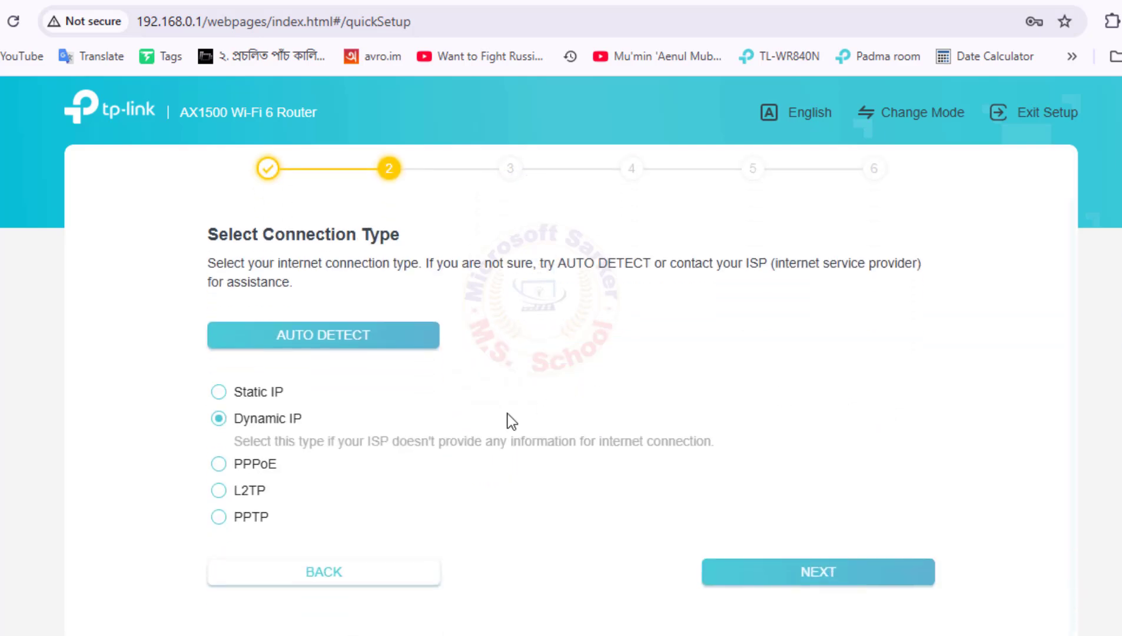
pyautogui.moveTo(217, 536)
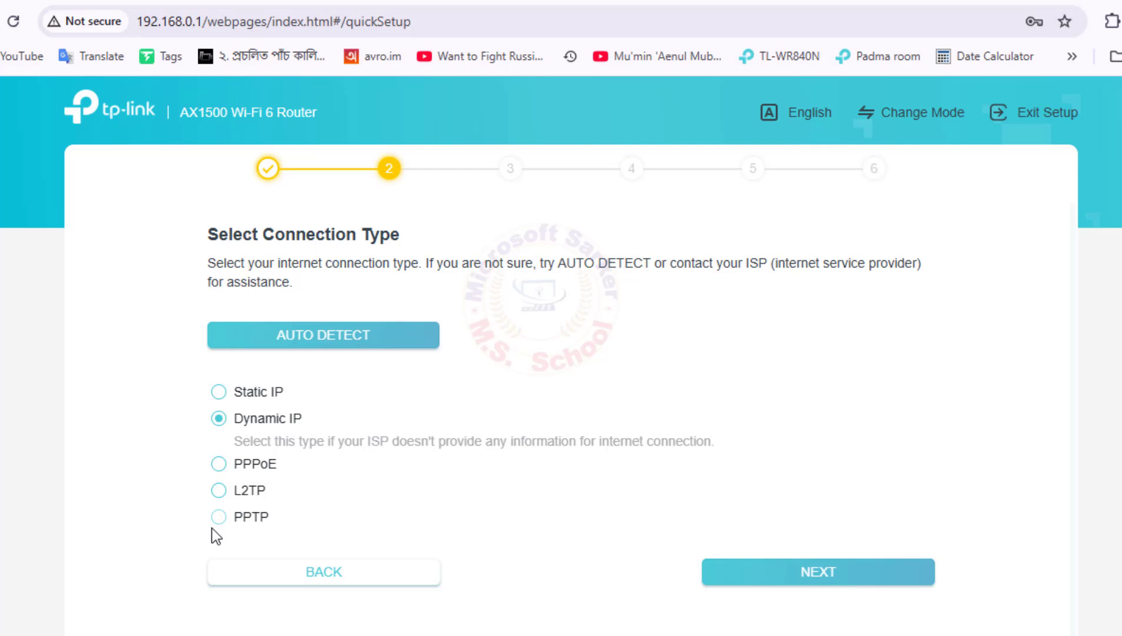
# - Select PPPoE, enter username 'user768' and the ISP password, and continue
pyautogui.click(218, 444)
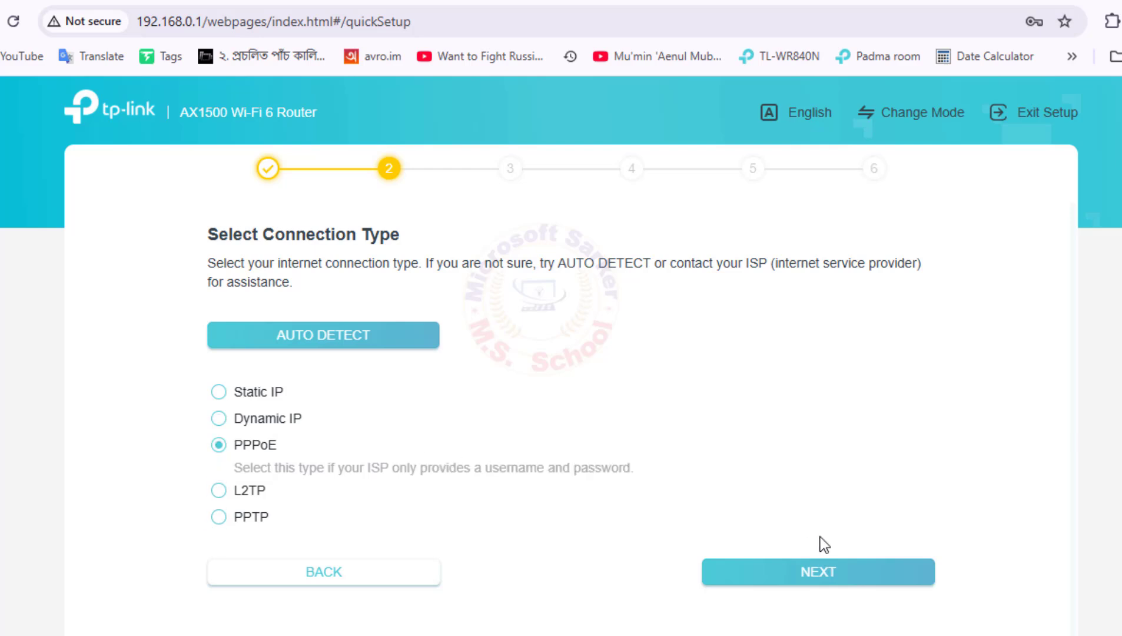
pyautogui.click(817, 572)
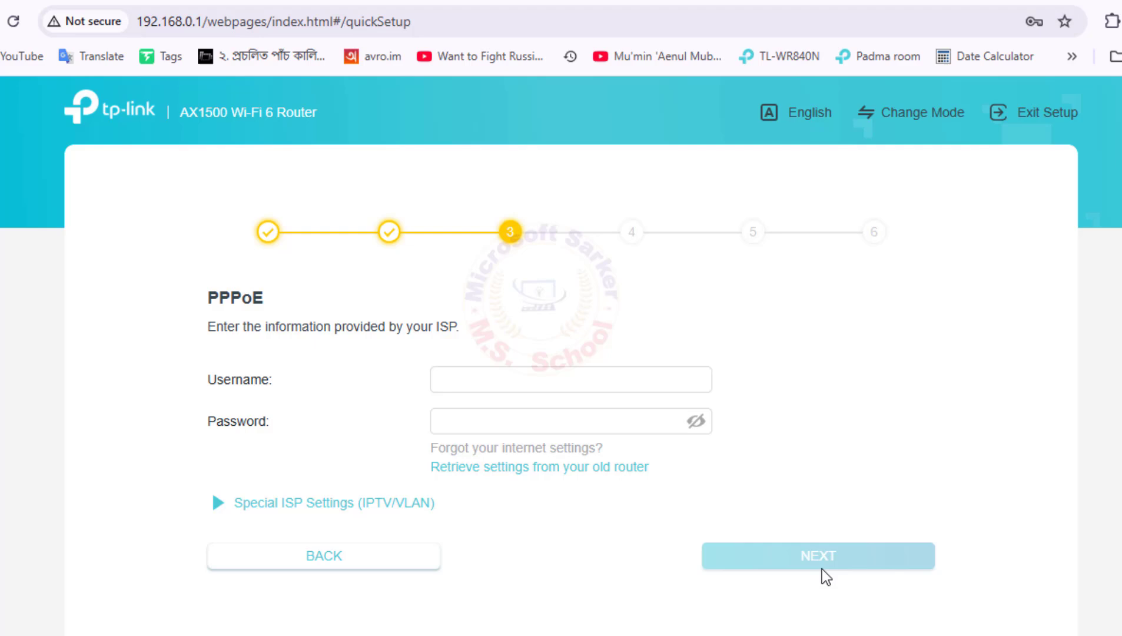
pyautogui.click(571, 379)
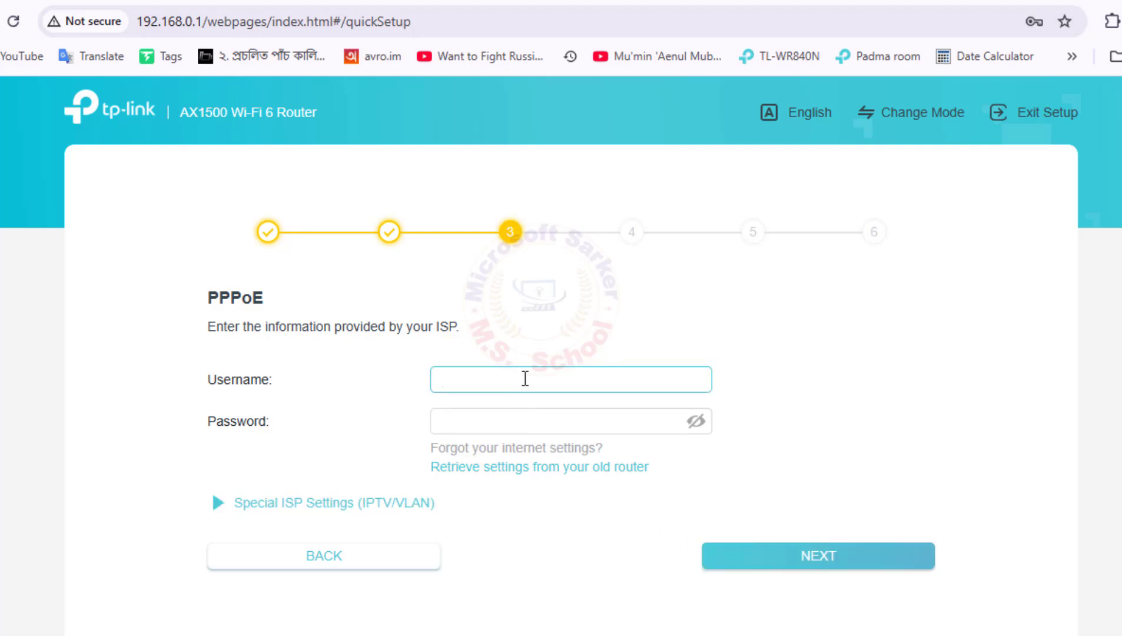
pyautogui.click(571, 378)
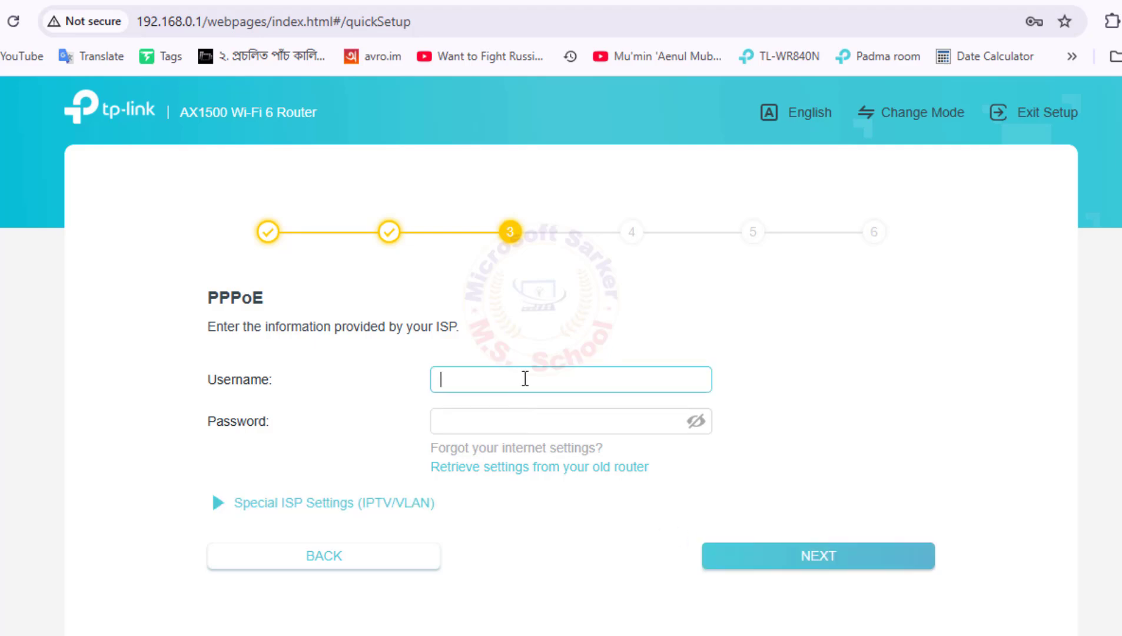
pyautogui.write('user')
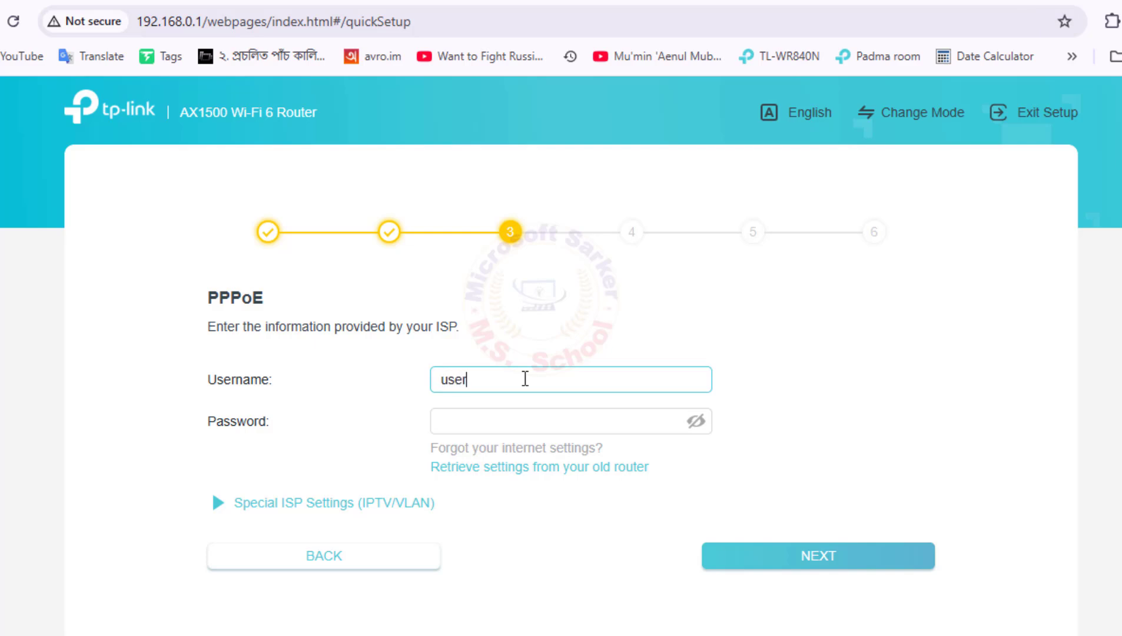
pyautogui.write('768')
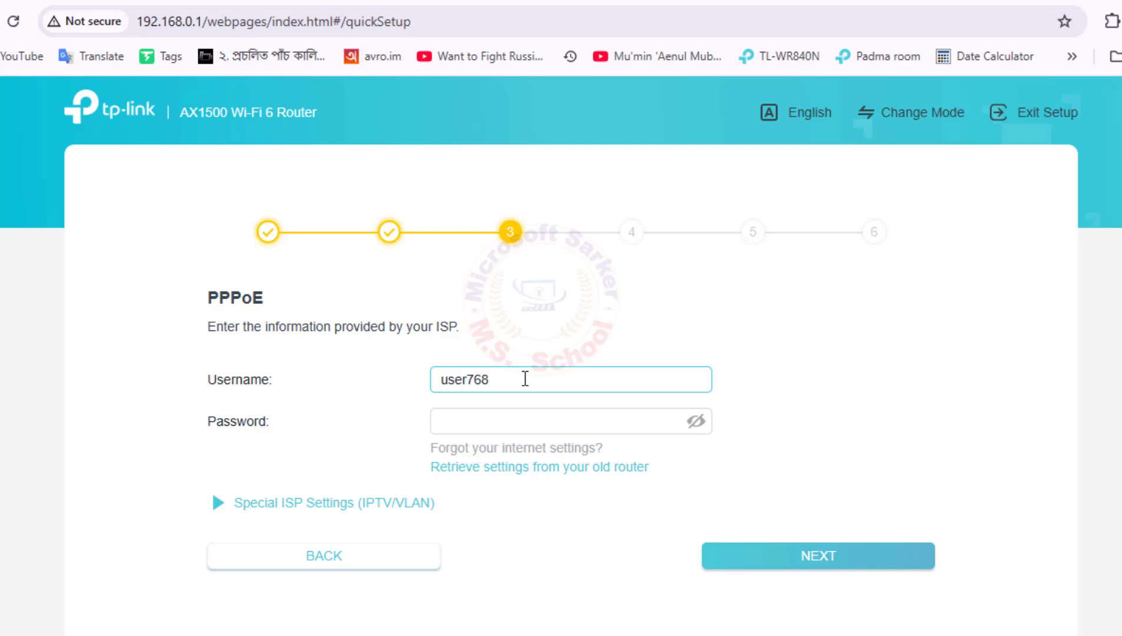
pyautogui.click(571, 421)
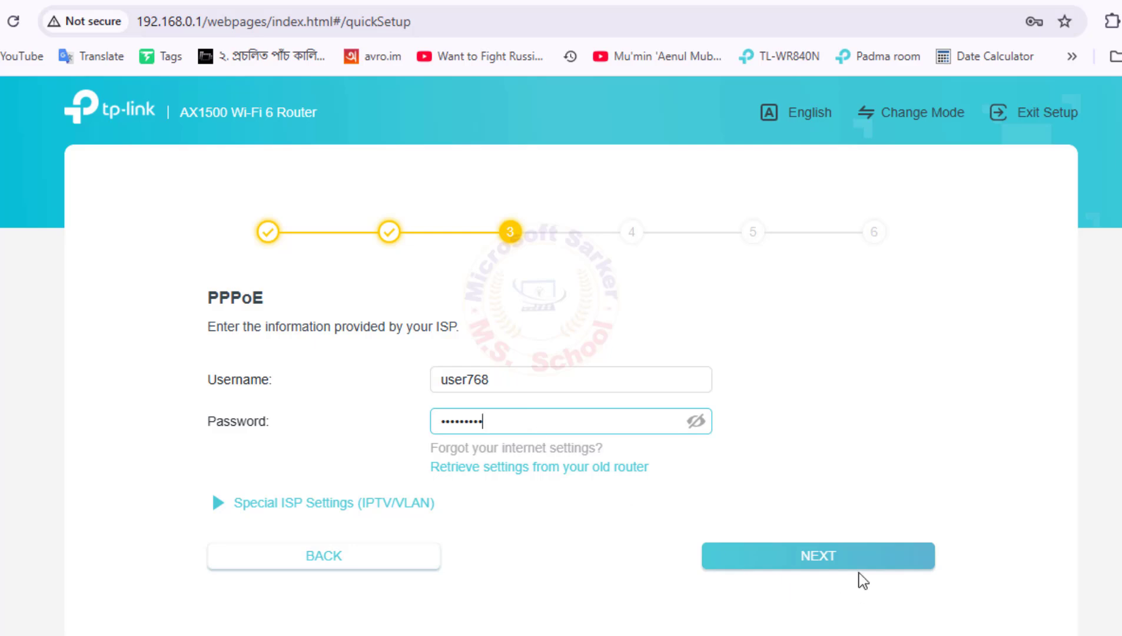
pyautogui.click(817, 555)
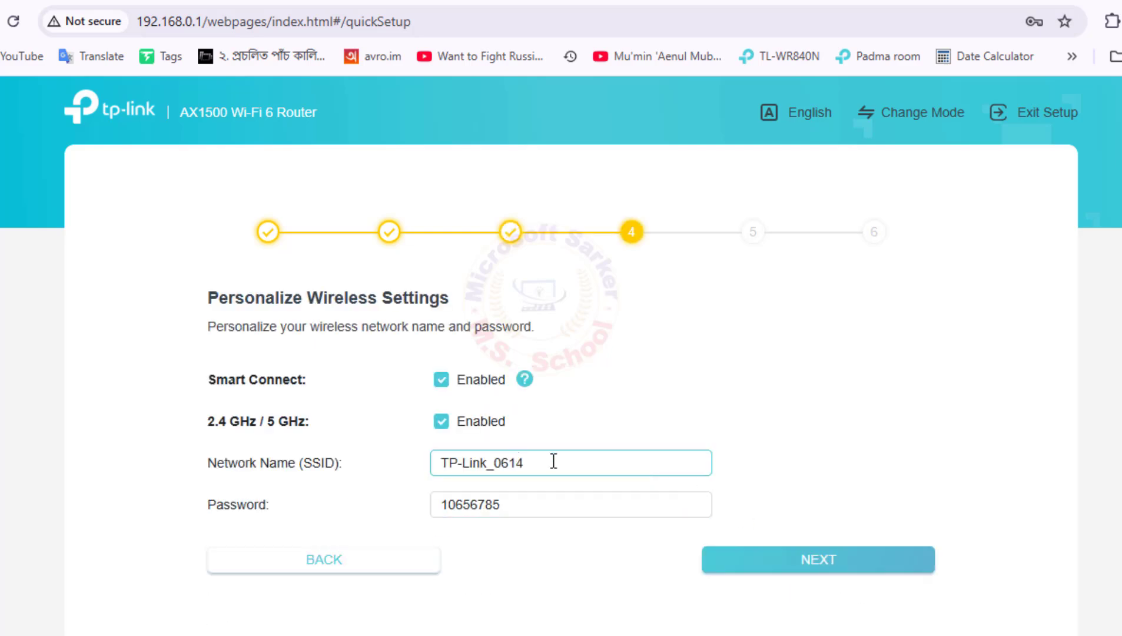
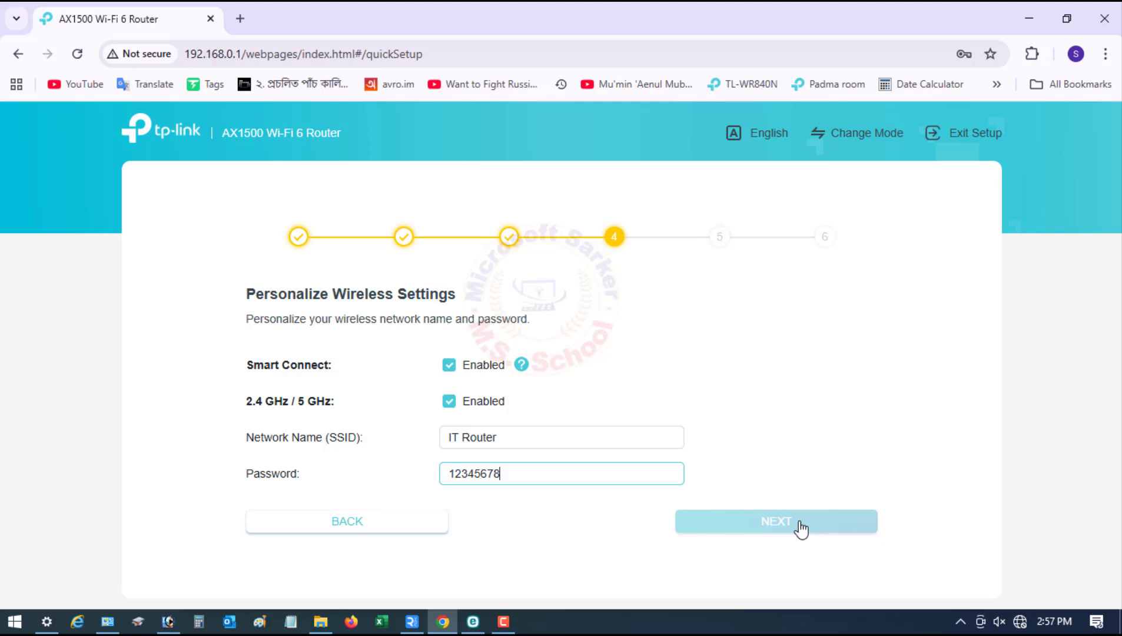
pyautogui.click(776, 520)
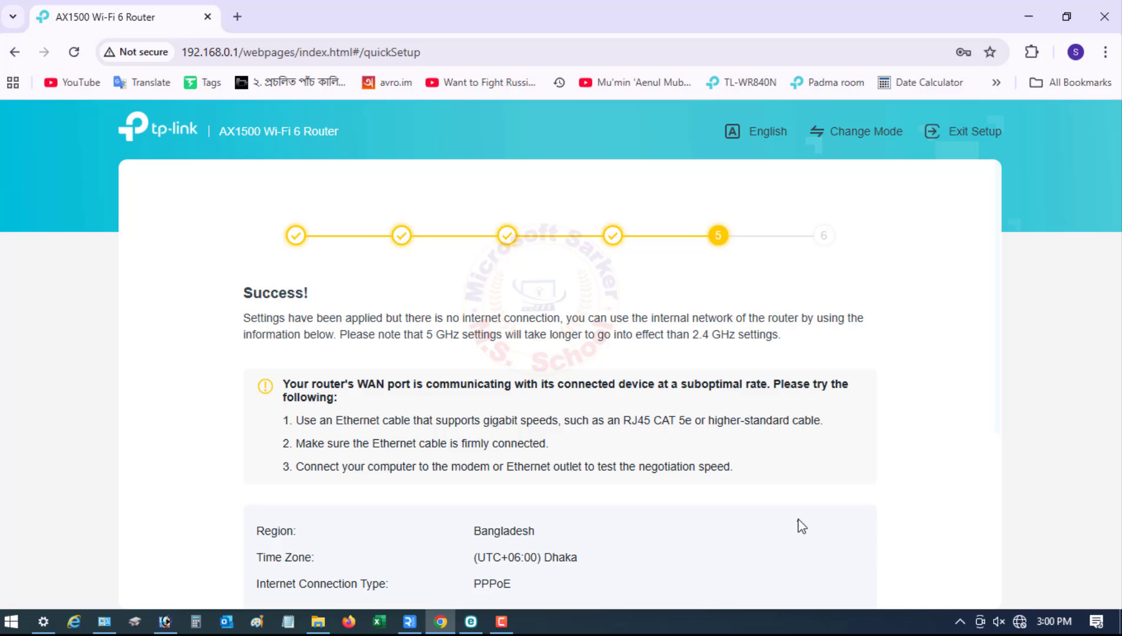
# - Continue past the success summary and skip the user experience improvement program
pyautogui.scroll(-3)
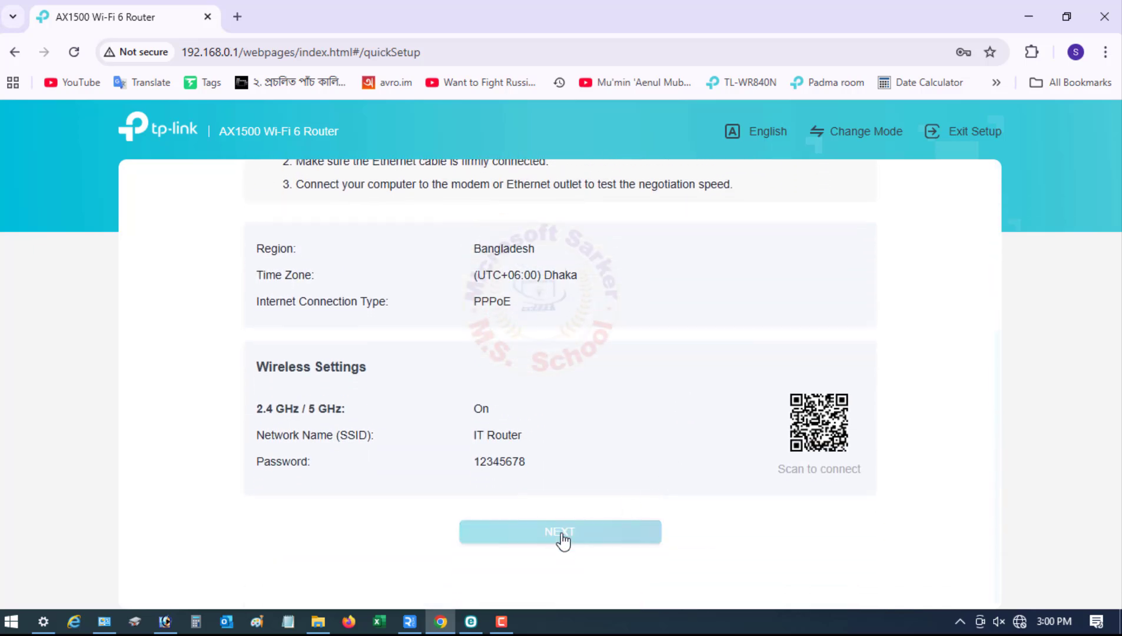
pyautogui.click(559, 531)
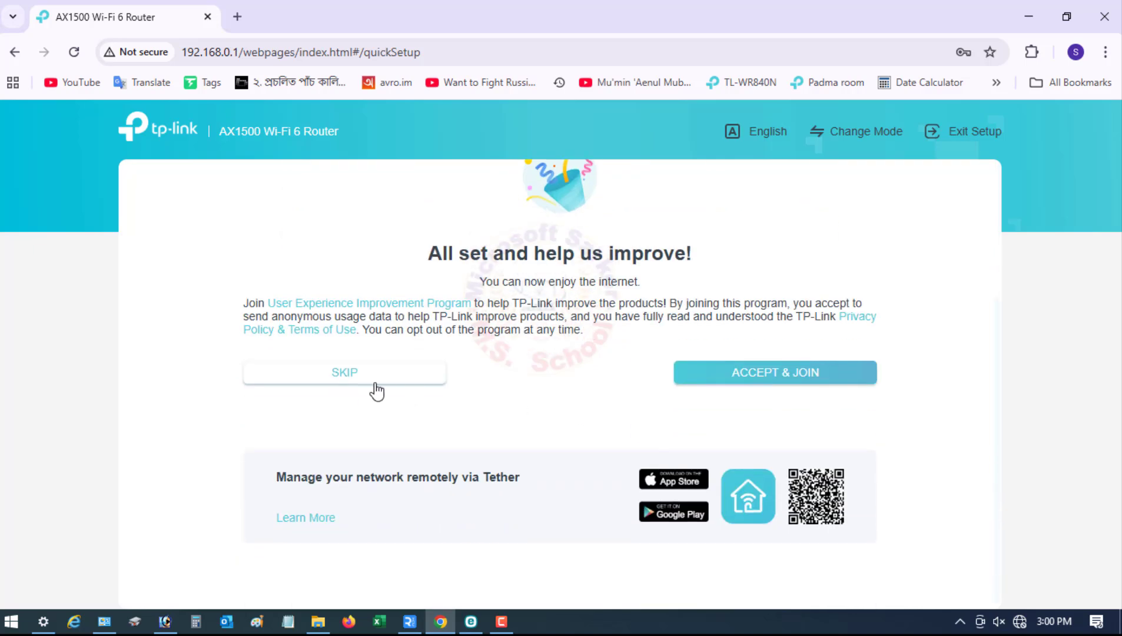
pyautogui.click(344, 372)
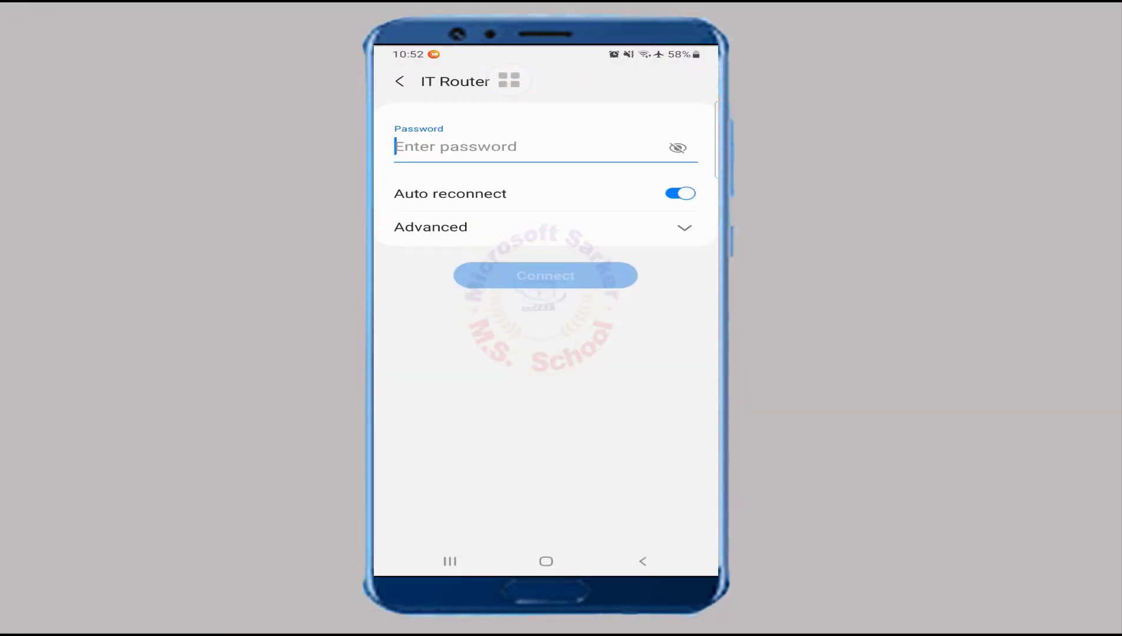
# - Set IT Router's MAC address type to Phone MAC and connect
pyautogui.click(528, 388)
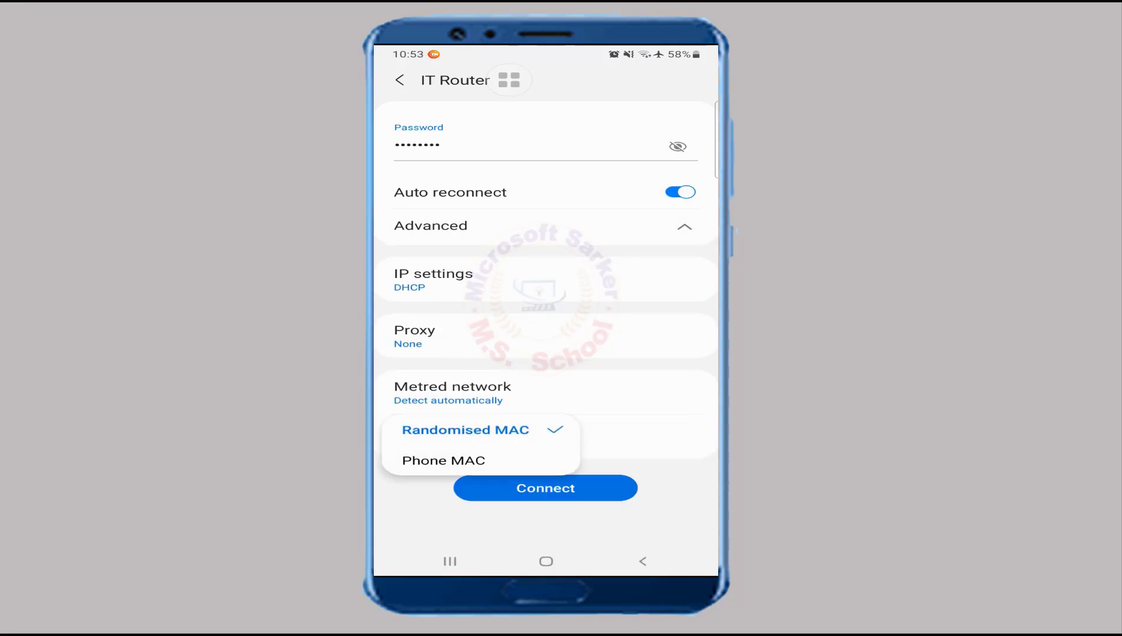
pyautogui.click(442, 460)
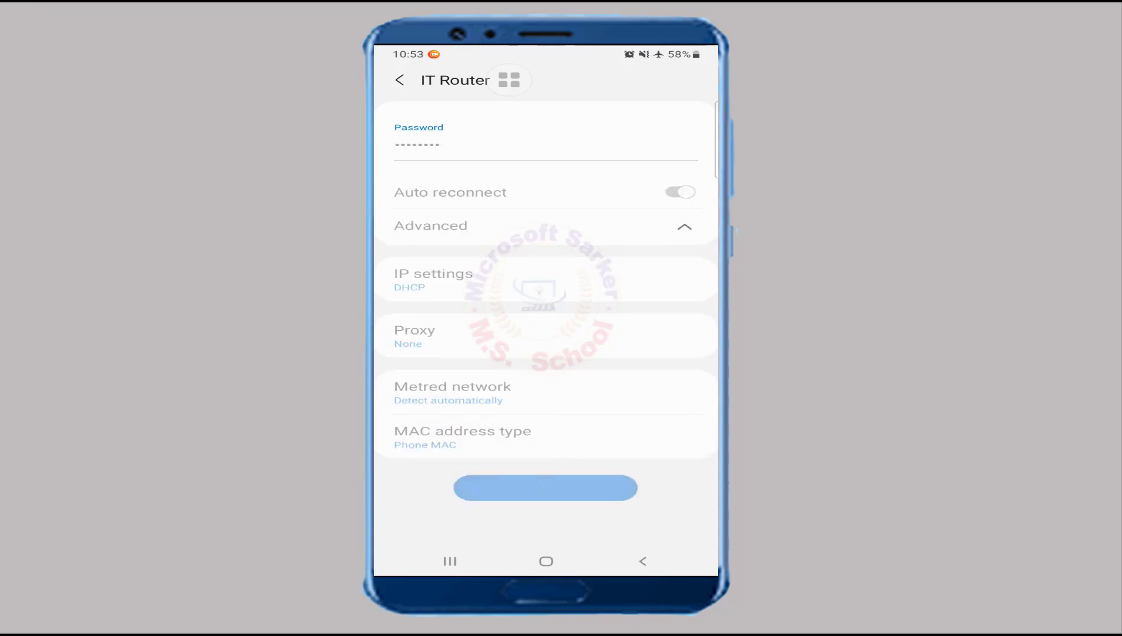
pyautogui.click(400, 79)
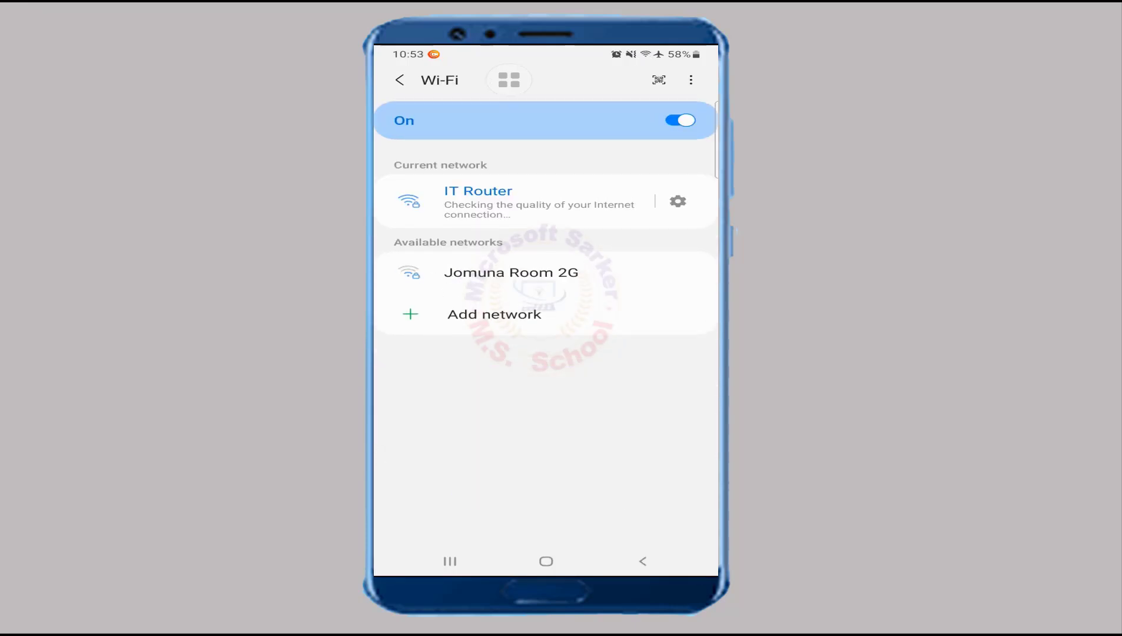